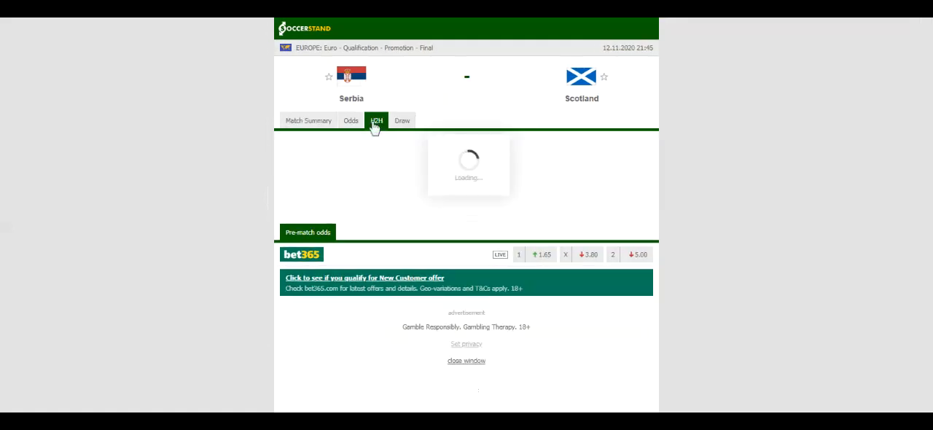
Step: Show the H2H view for Serbia vs Scotland with each team's recent results
left_click(376, 120)
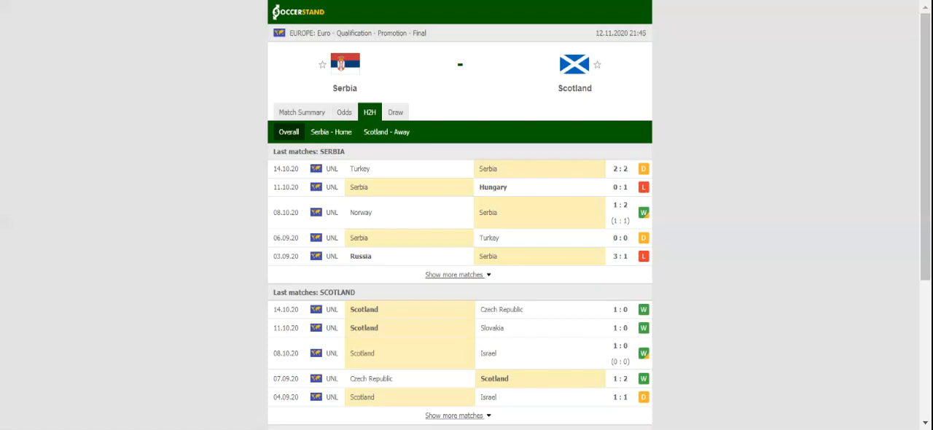
Step: Switch to the Odds view listing 1X2 full-time prices from several bookmakers
left_click(344, 110)
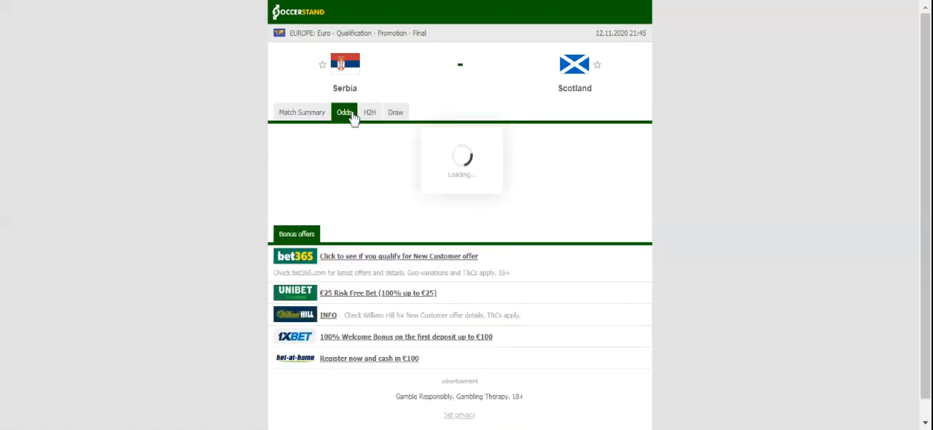
left_click(344, 111)
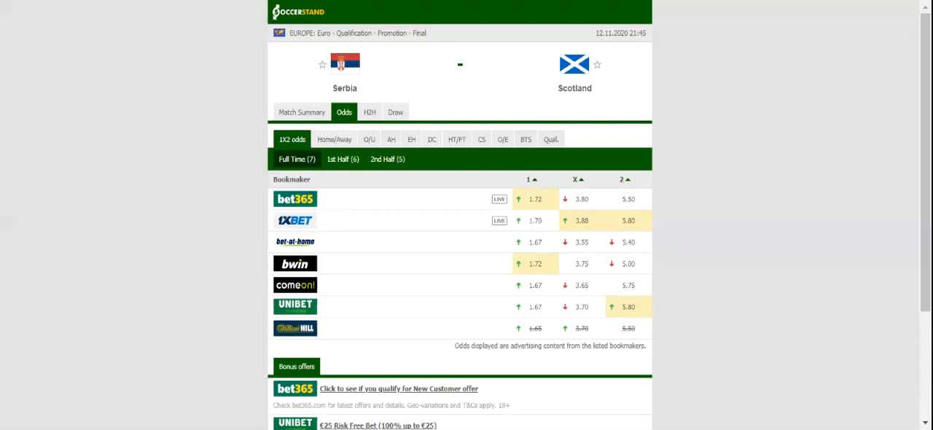
mouse_move(324, 46)
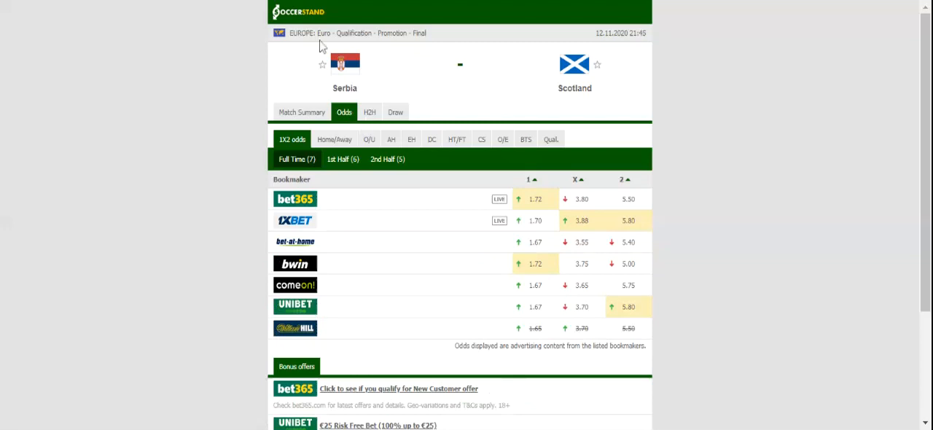